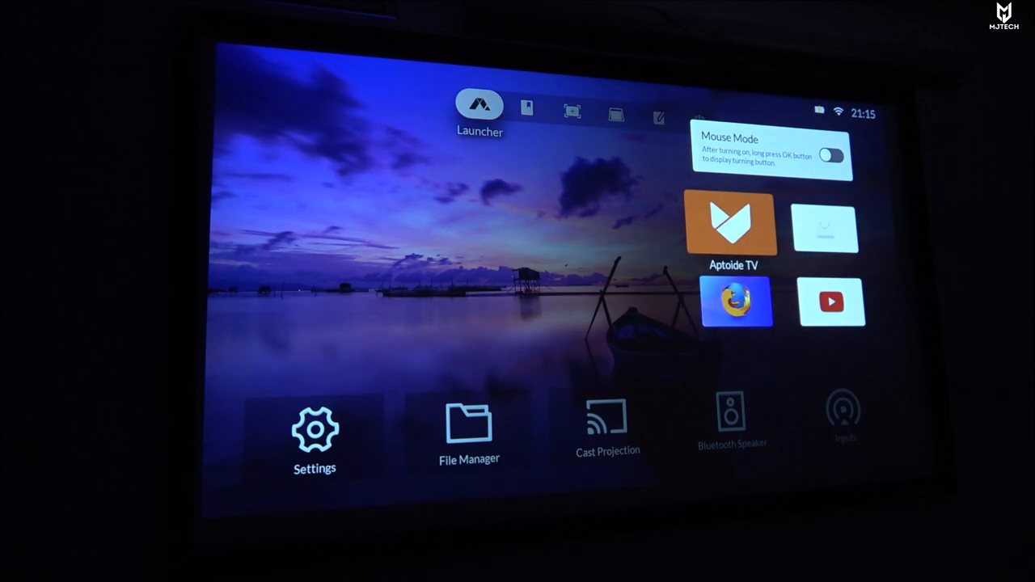
- Browse the Aptoide TV store's Top Apps, then return to the launcher home screen
{"action": "left_click", "coordinate": [731, 223]}
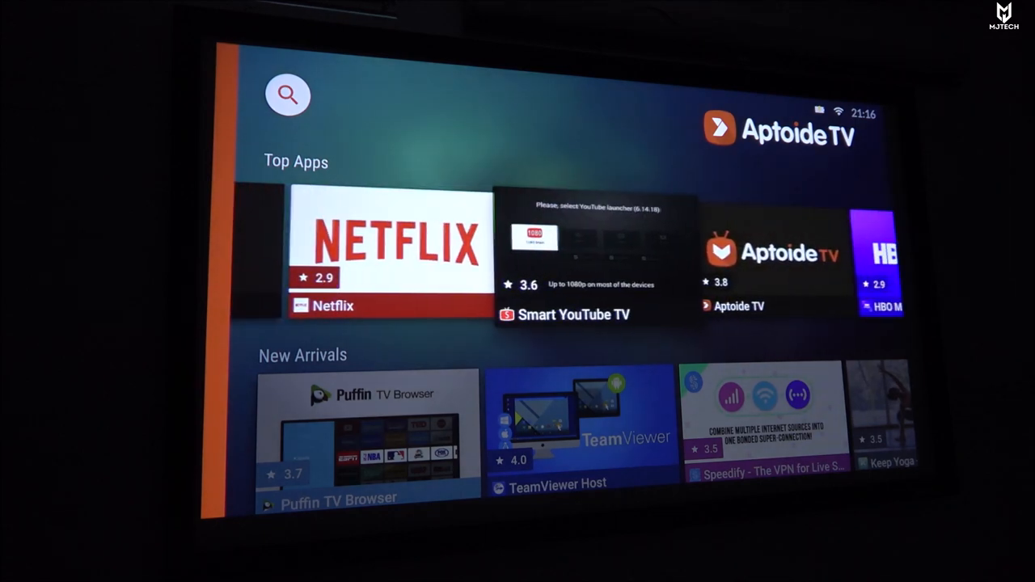
{"action": "scroll", "scroll_direction": "right", "scroll_amount": 3}
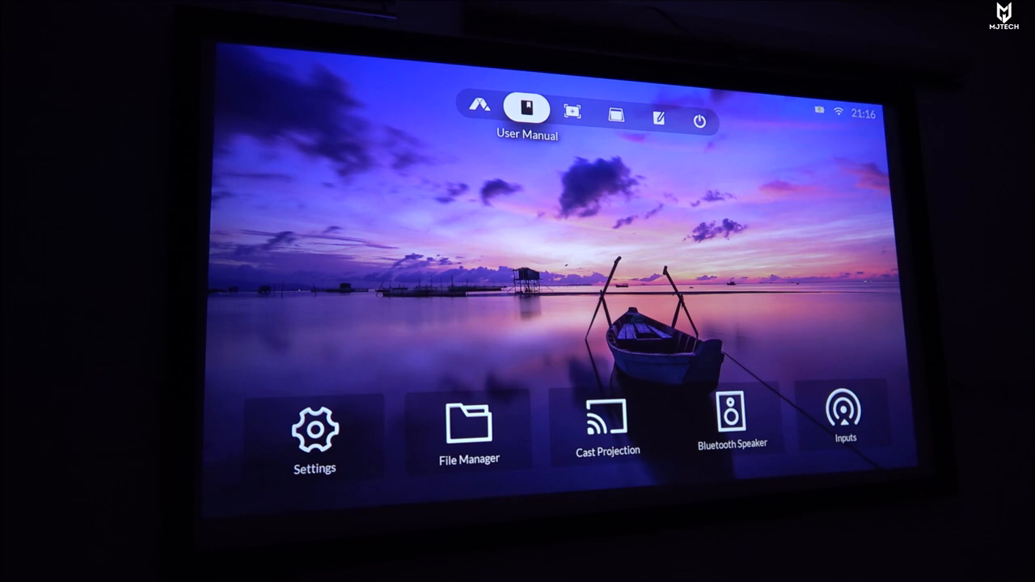
- Show the Focus crosshair calibration pattern from the top quick bar
{"action": "left_click", "coordinate": [527, 110]}
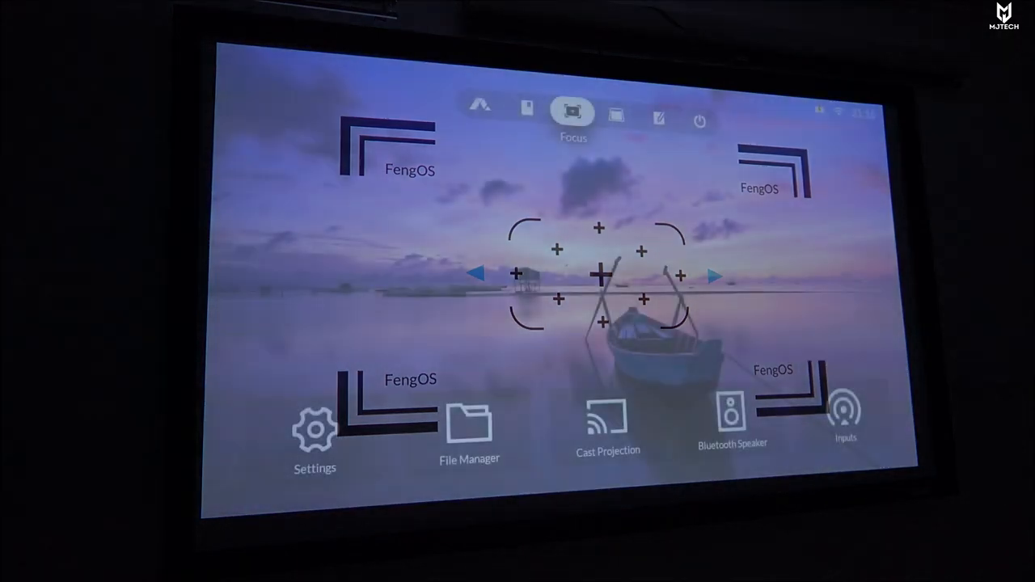
- Close the focus pattern and browse the later top-menu entries toward Settings
{"action": "left_click", "coordinate": [616, 113]}
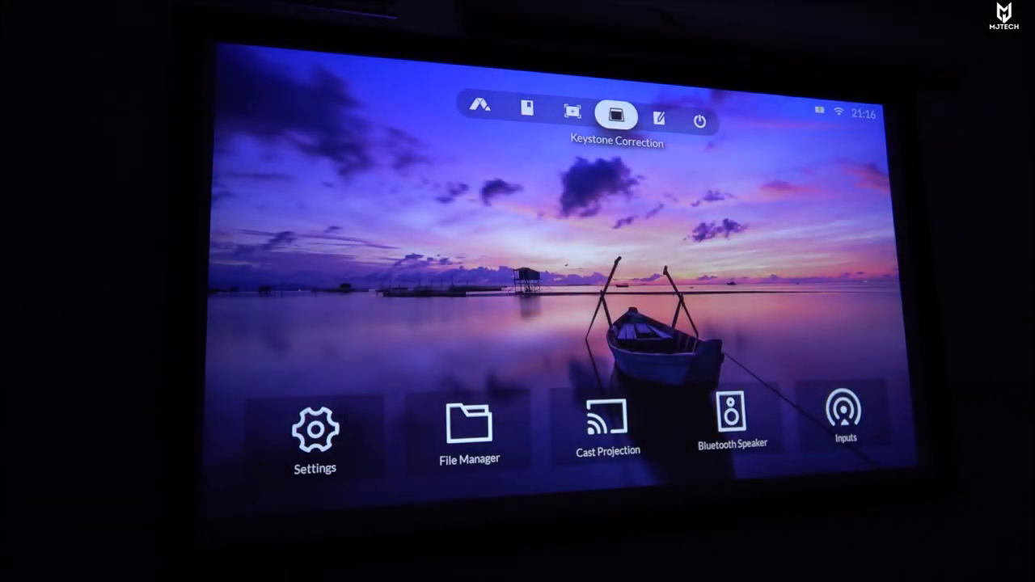
{"action": "left_click", "coordinate": [618, 115]}
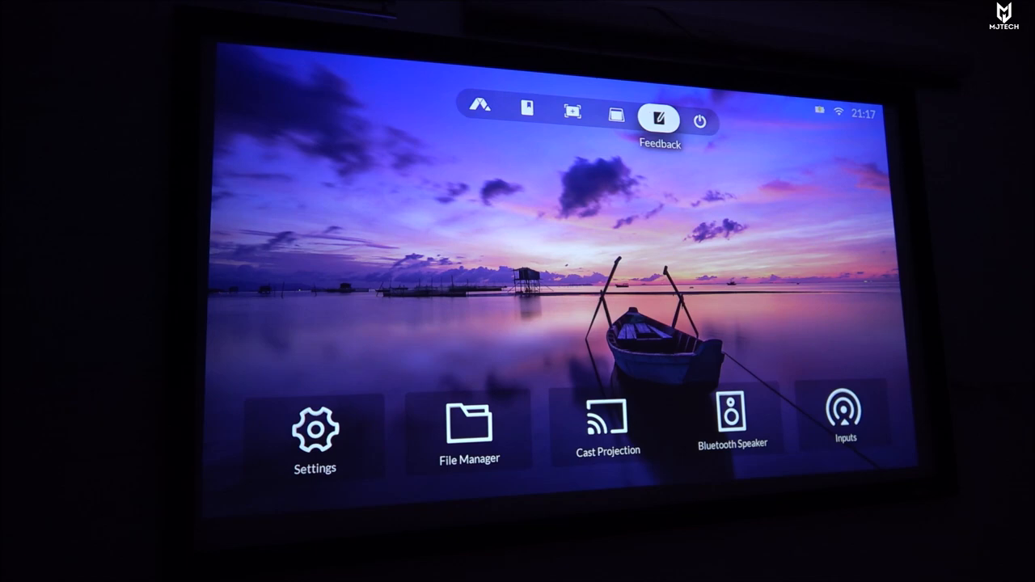
{"action": "mouse_move", "coordinate": [698, 121]}
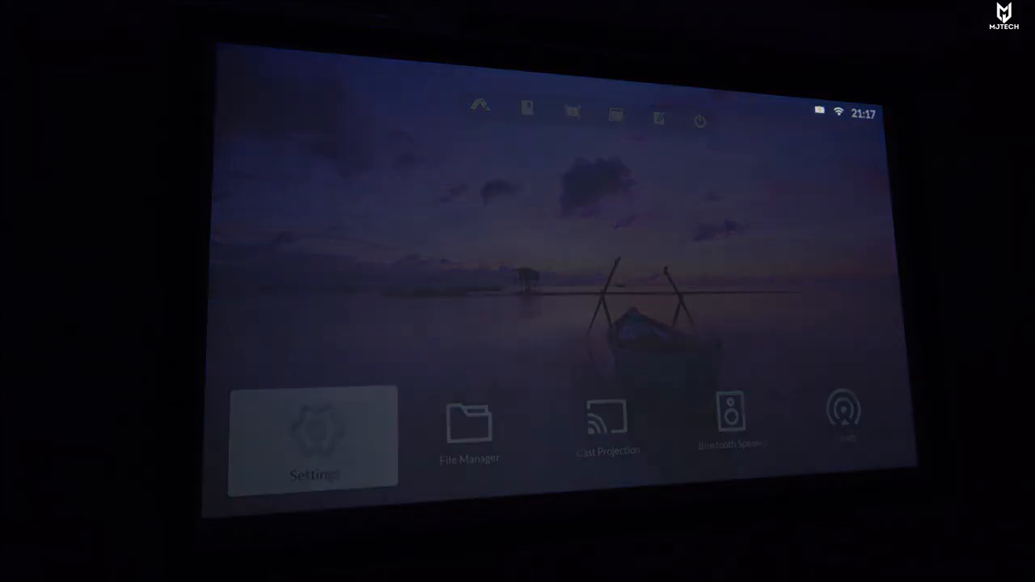
- Reach Settings > General > System listing device name, auto play, human detection and language
{"action": "left_click", "coordinate": [314, 440]}
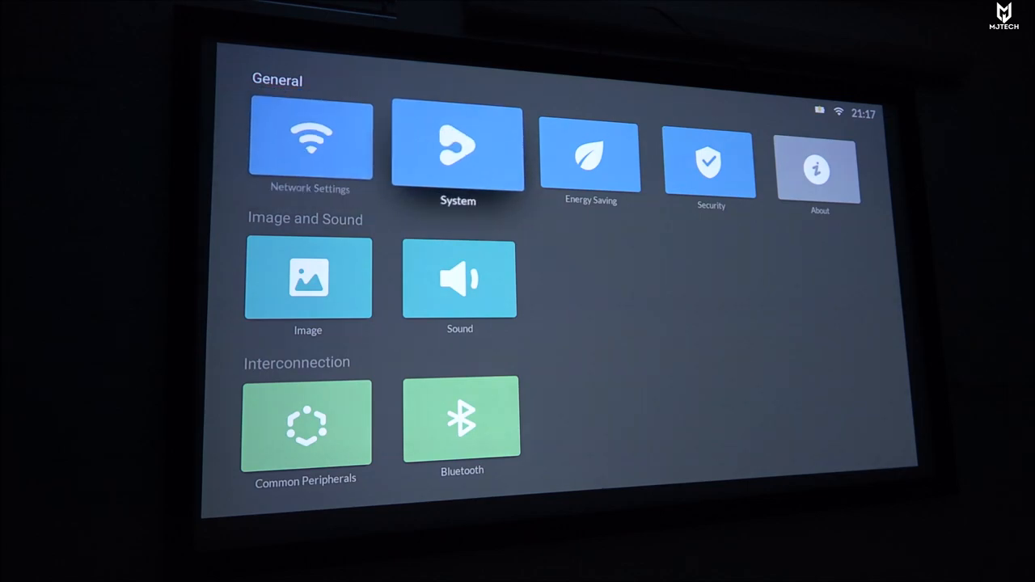
{"action": "left_click", "coordinate": [311, 146]}
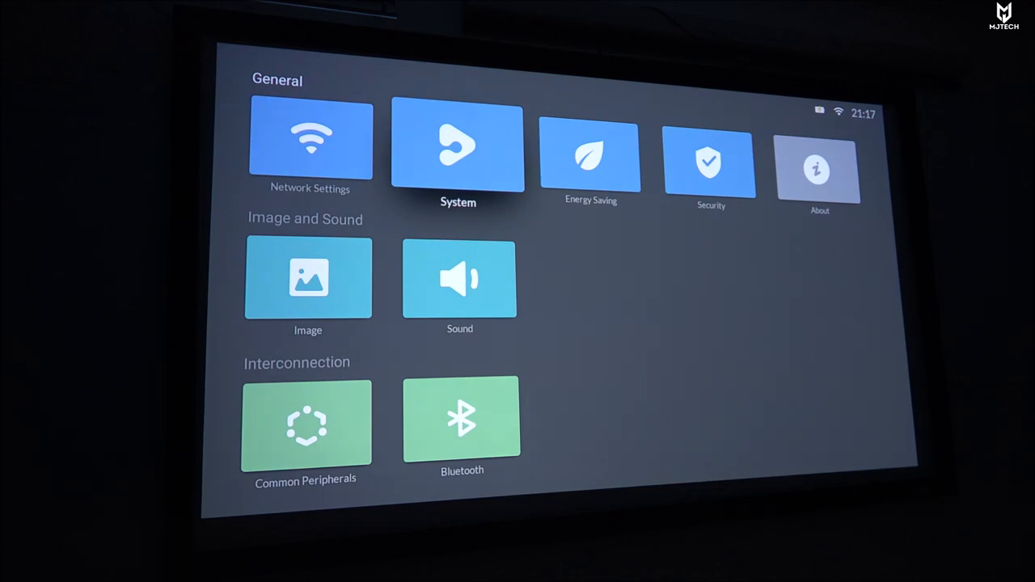
{"action": "left_click", "coordinate": [457, 146]}
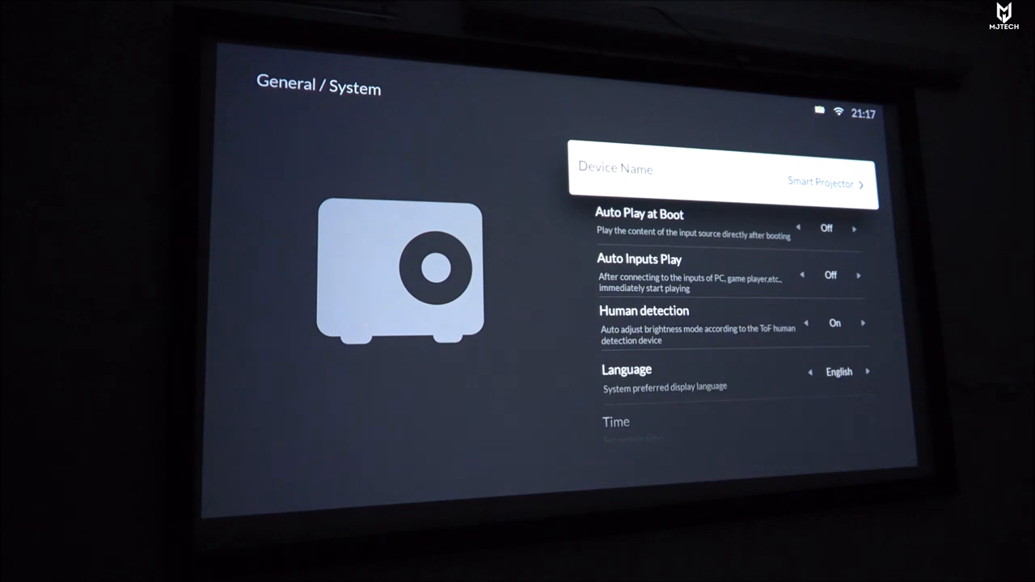
{"action": "scroll", "scroll_direction": "down", "scroll_amount": 3}
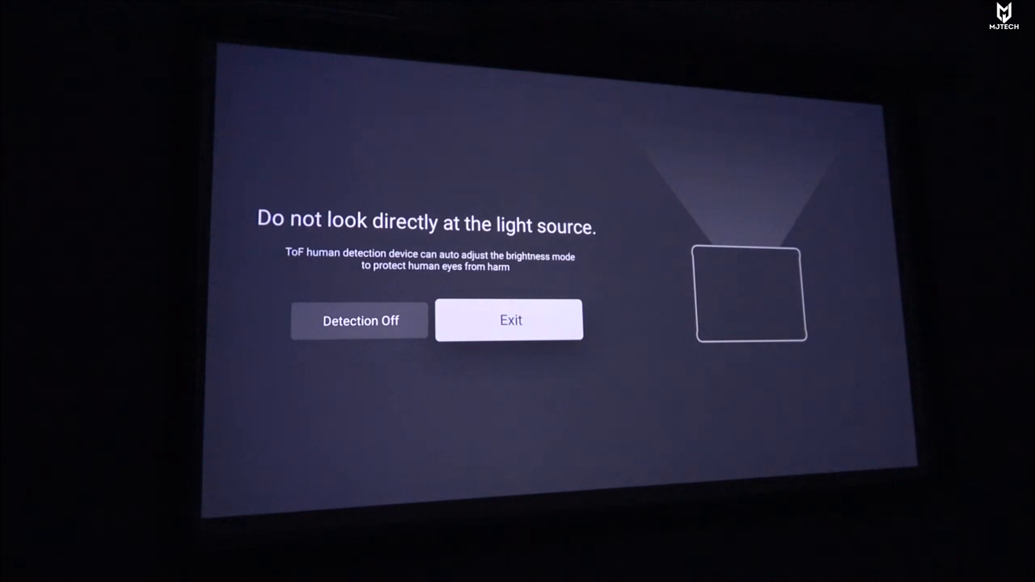
{"action": "left_click", "coordinate": [358, 320]}
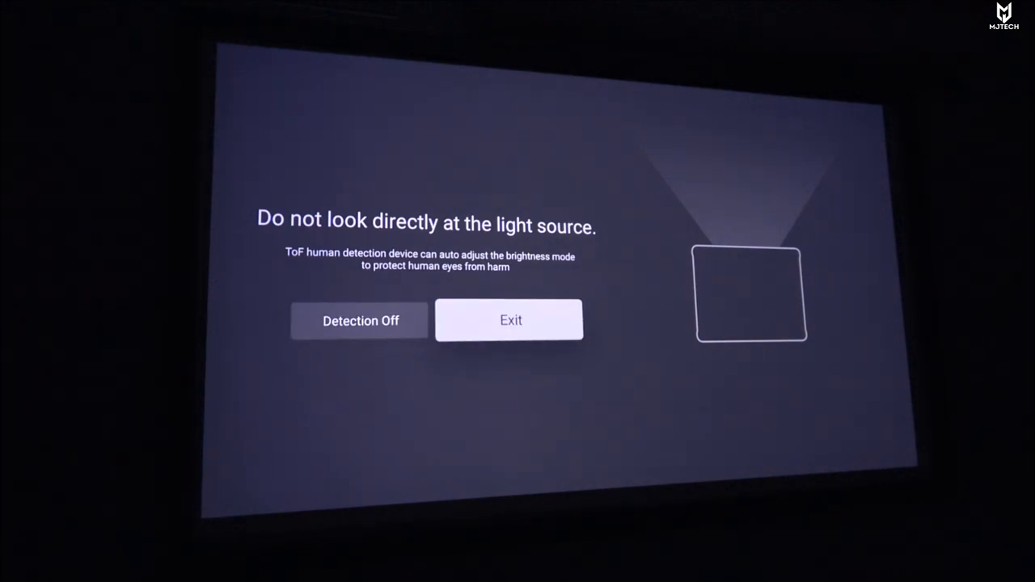
{"action": "left_click", "coordinate": [511, 320]}
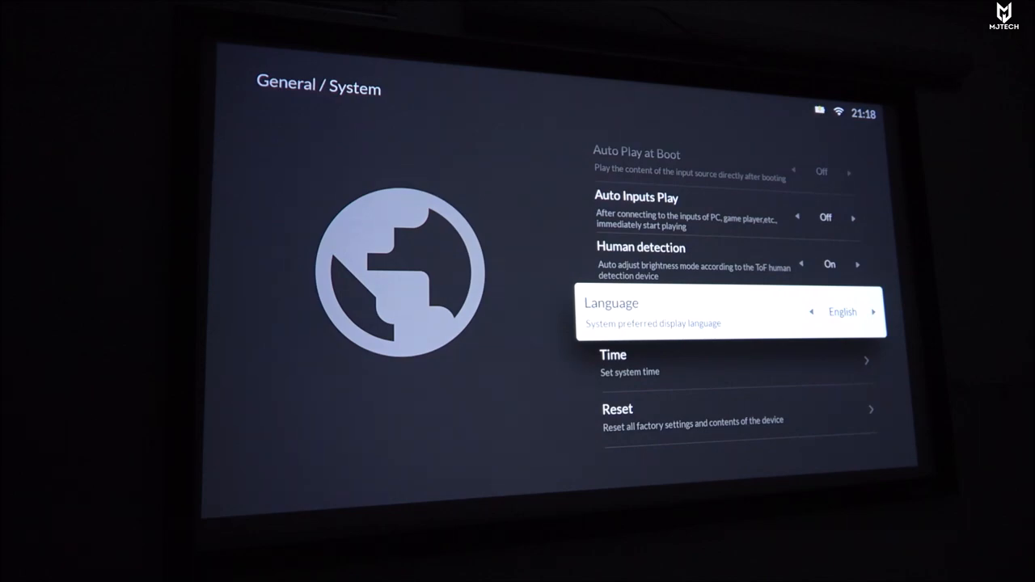
- Leave Energy Saving for the Settings grid and show About with software version 2.0.0.1422
{"action": "scroll", "scroll_direction": "down", "scroll_amount": 3}
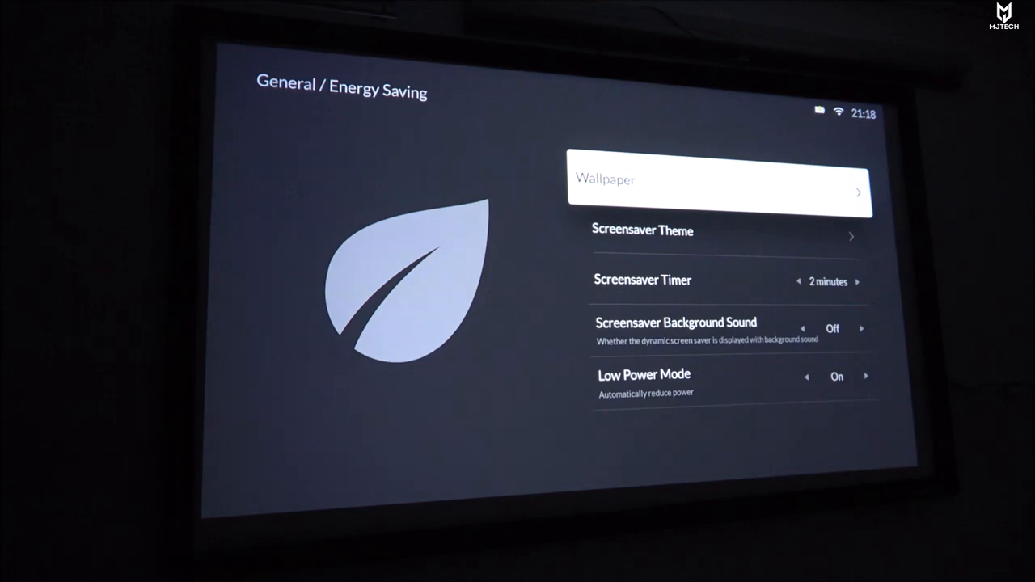
{"action": "key", "text": "Back"}
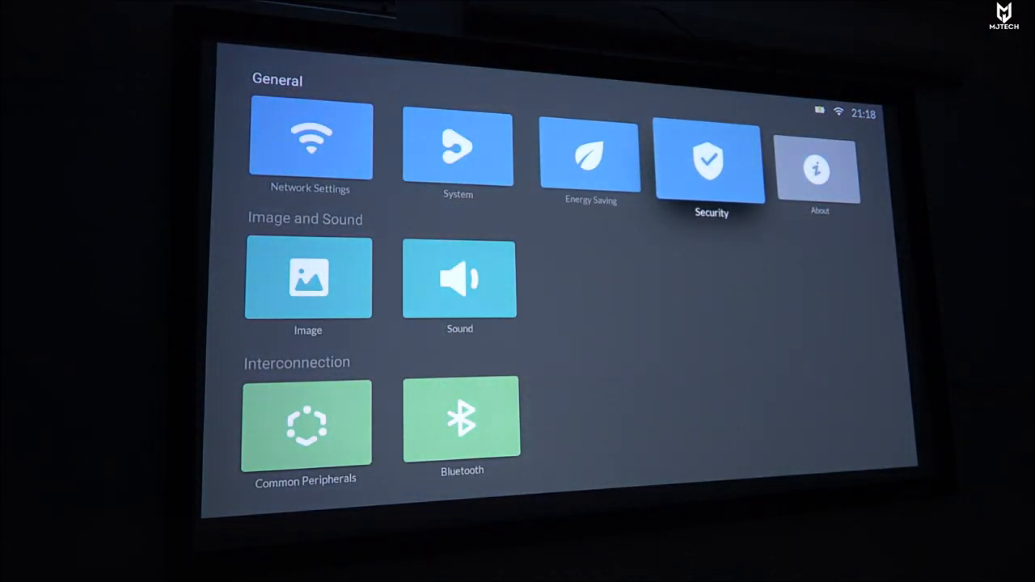
{"action": "left_click", "coordinate": [816, 165]}
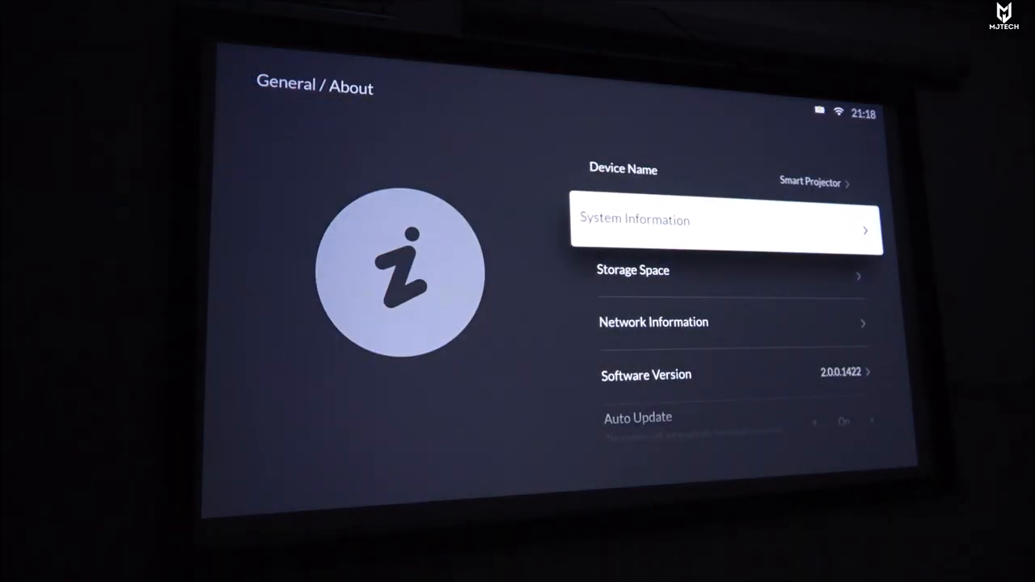
- Show the Image and Sound > Image page with brightness mode, projection method and screen zoom
{"action": "left_click", "coordinate": [725, 220]}
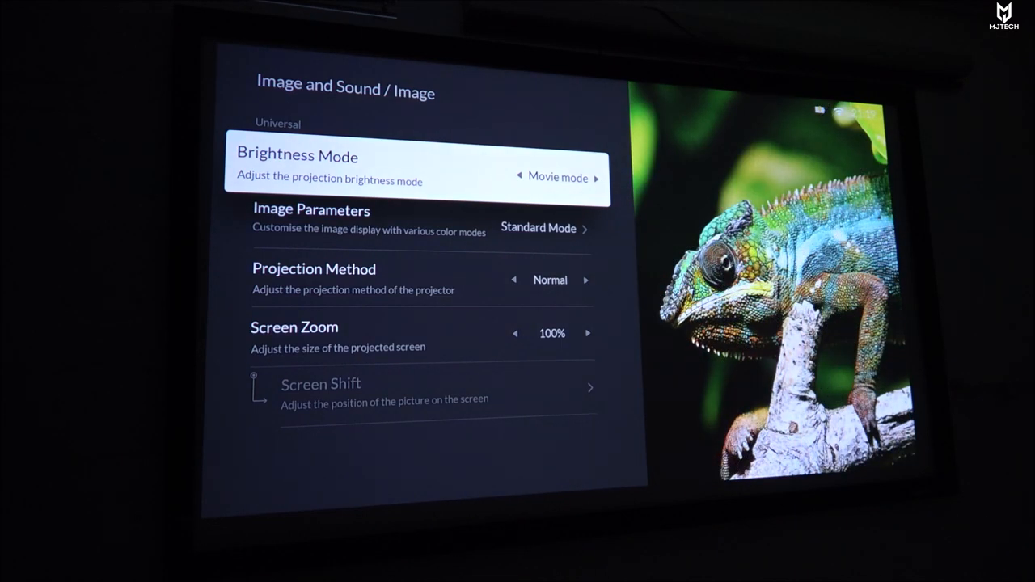
- Review the Image Parameters colour mode options and move down to Screen Zoom
{"action": "left_click", "coordinate": [520, 176]}
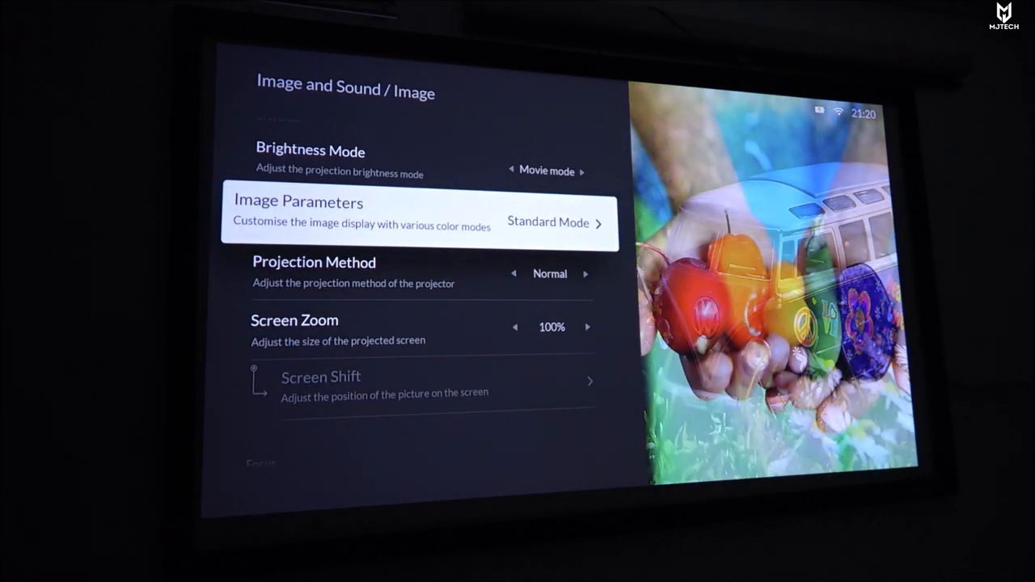
{"action": "left_click", "coordinate": [421, 214]}
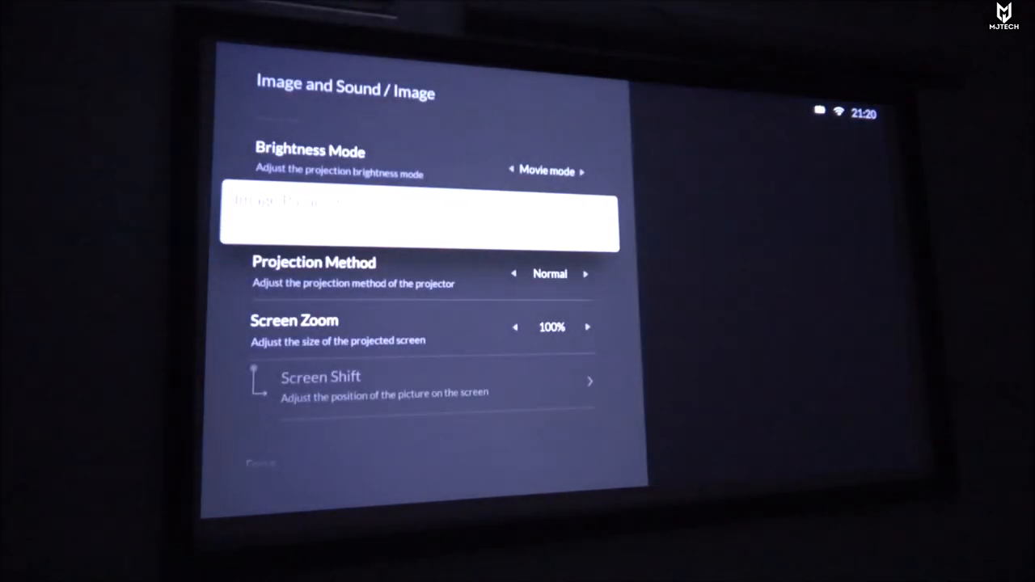
{"action": "scroll", "scroll_direction": "down", "scroll_amount": 3}
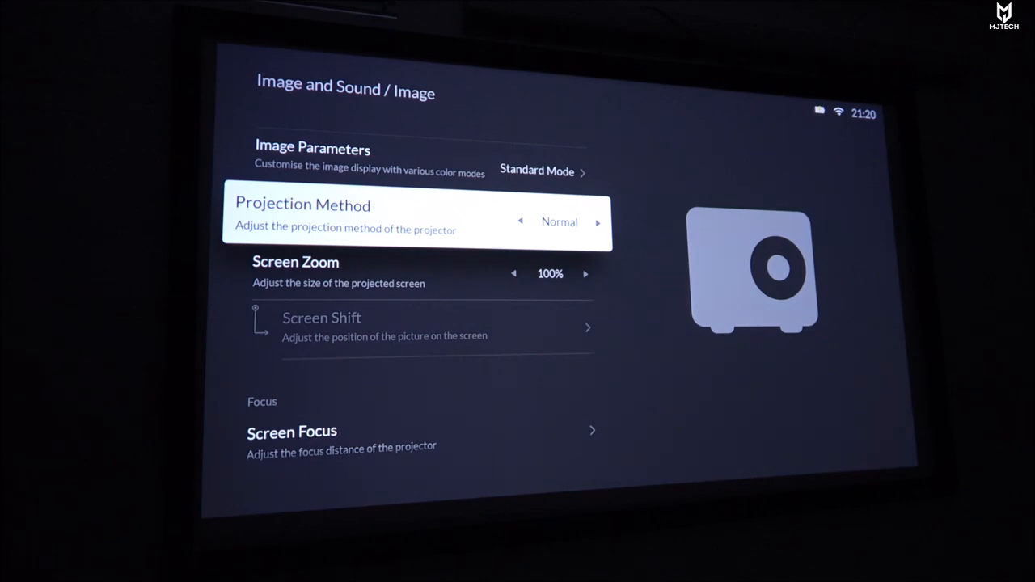
{"action": "left_click", "coordinate": [598, 221]}
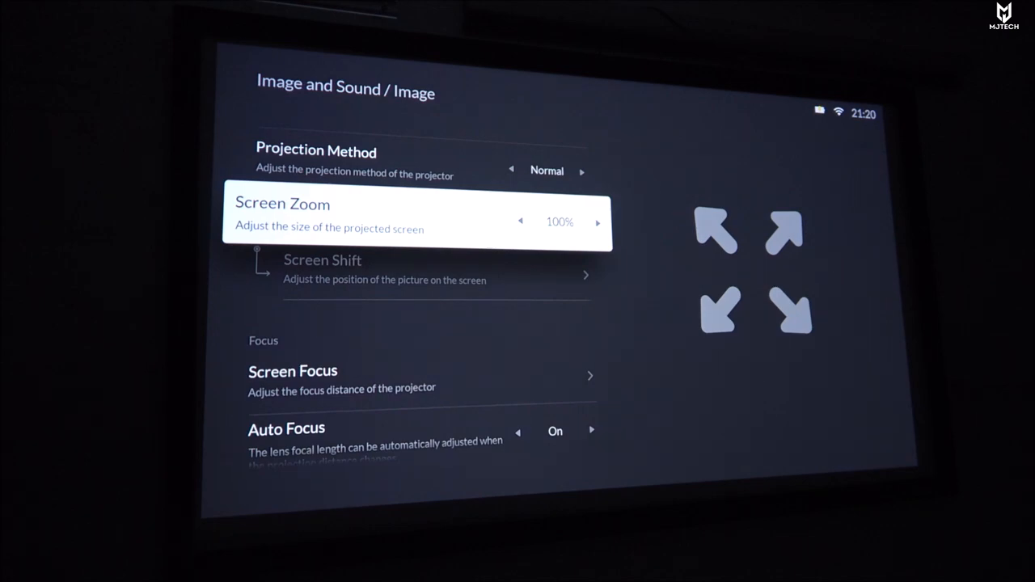
- Set Screen Zoom to 99%, scroll past Focus and Keystone Correction, and return to Settings
{"action": "left_click", "coordinate": [520, 221]}
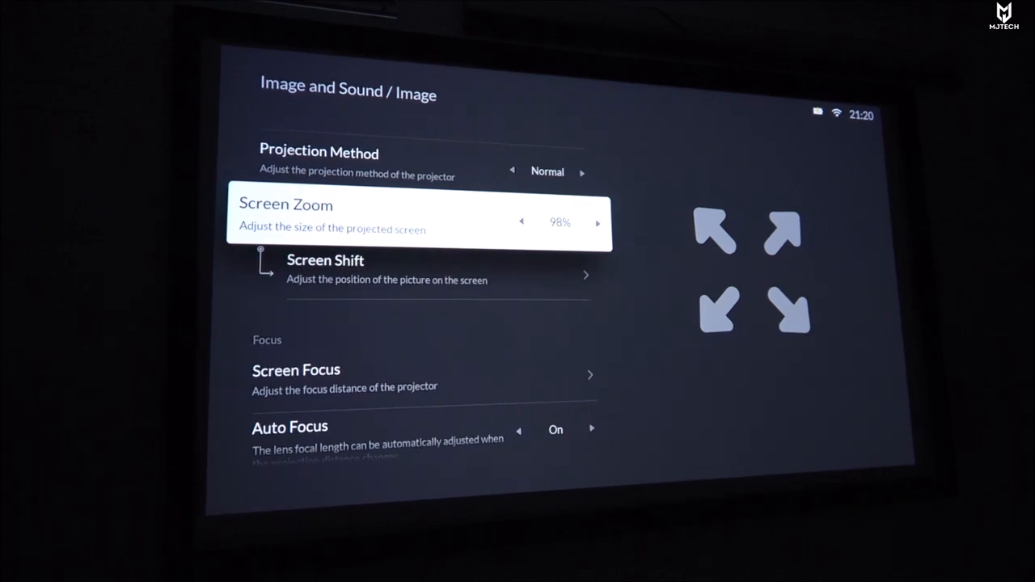
{"action": "left_click", "coordinate": [520, 222]}
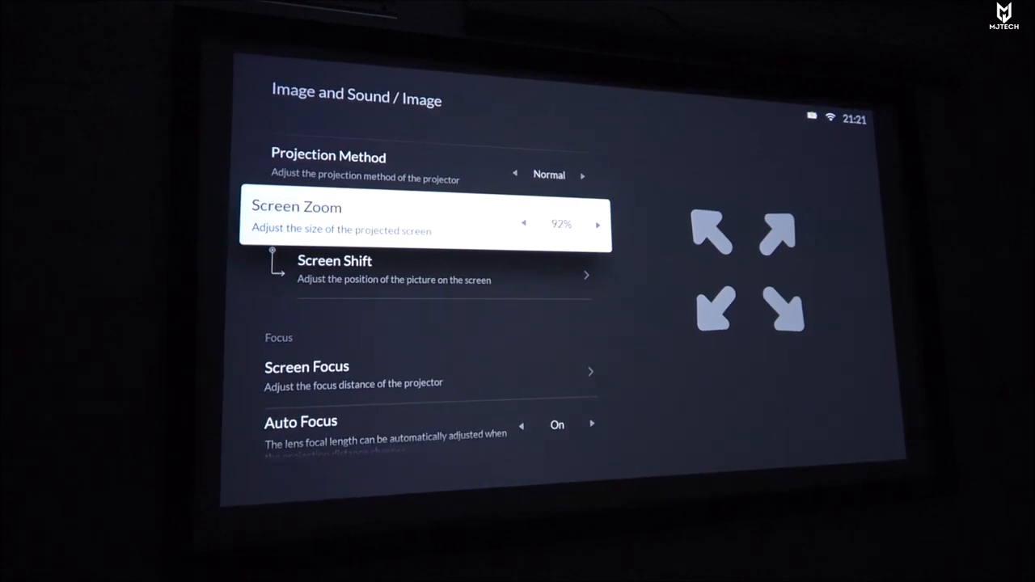
{"action": "left_click", "coordinate": [597, 223]}
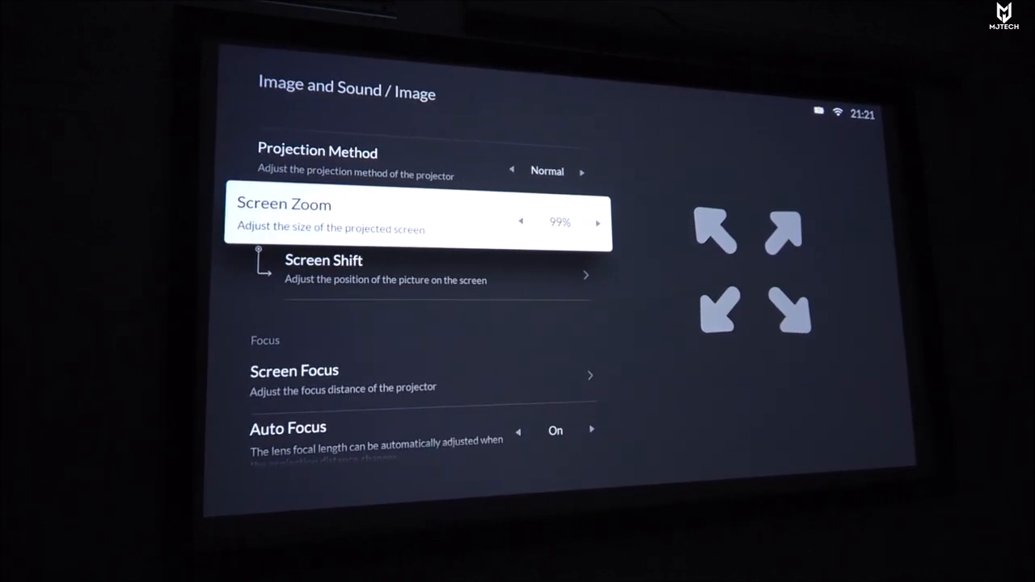
{"action": "scroll", "scroll_direction": "down", "scroll_amount": 3}
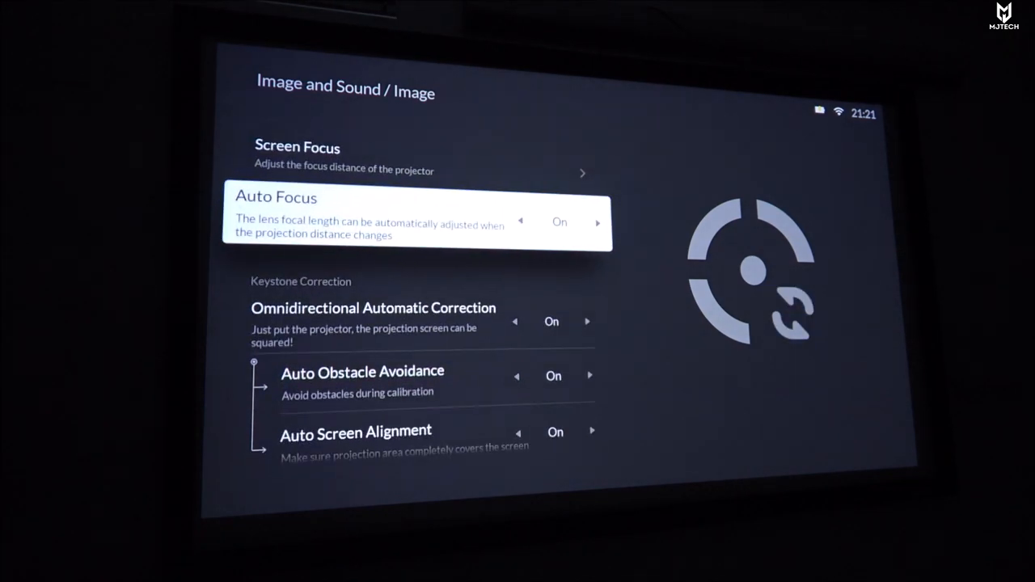
{"action": "scroll", "scroll_direction": "down", "scroll_amount": 3}
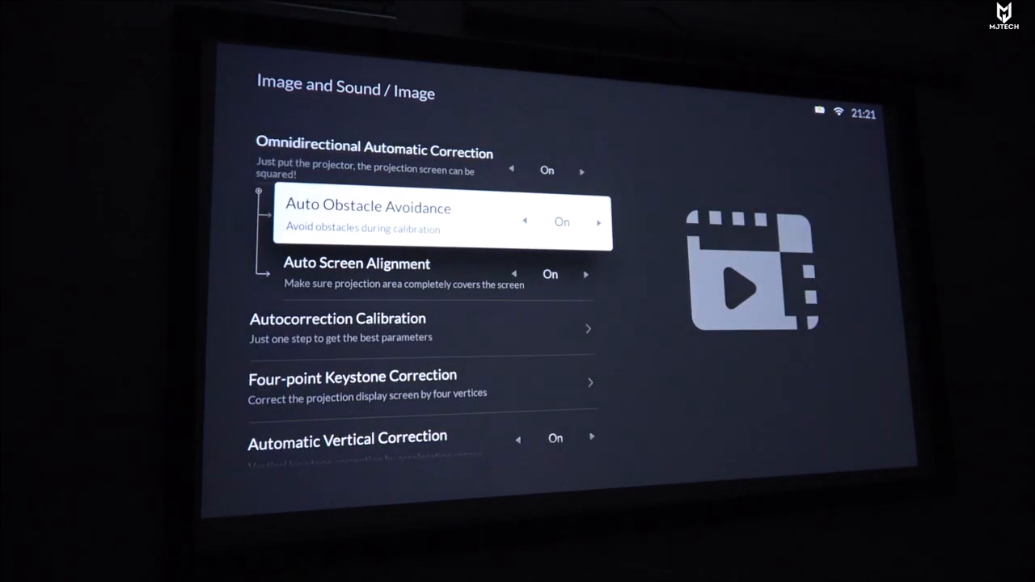
{"action": "key", "text": "down"}
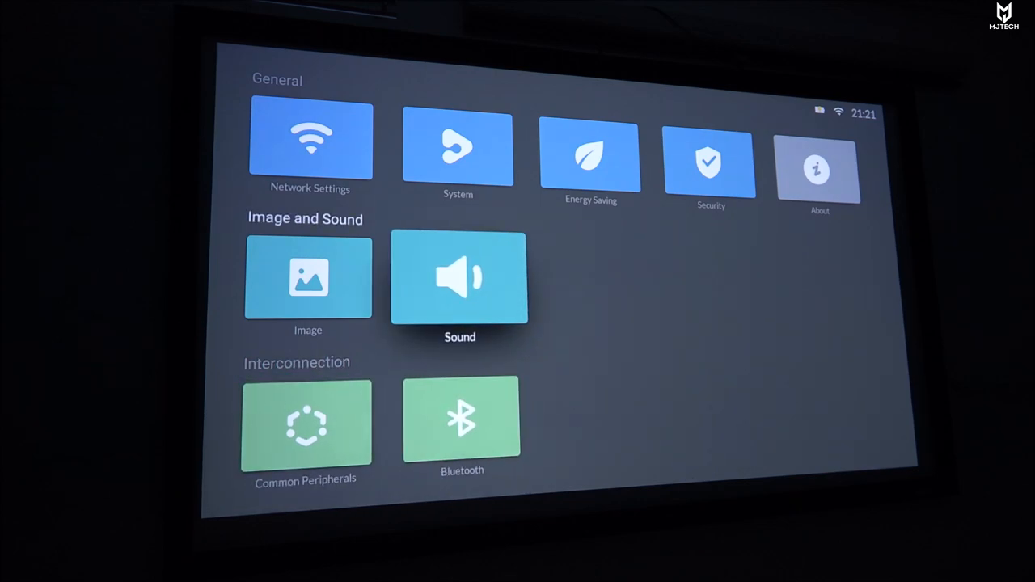
- Show the Cast Projection page offering Android, Apple and application projection
{"action": "left_click", "coordinate": [459, 278]}
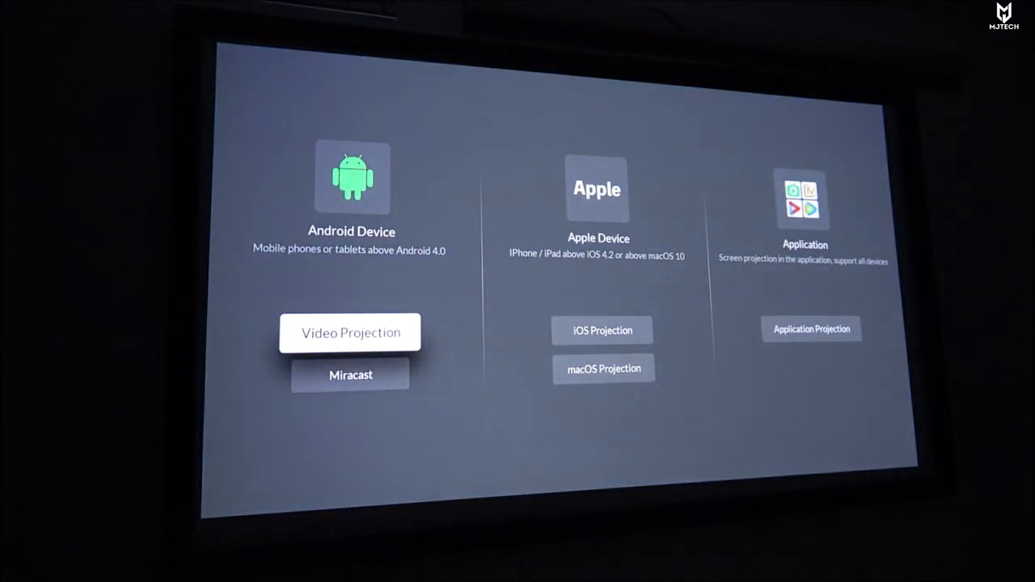
- Start iOS Projection so the iPhone home screen mirrors onto the projector
{"action": "left_click", "coordinate": [602, 330]}
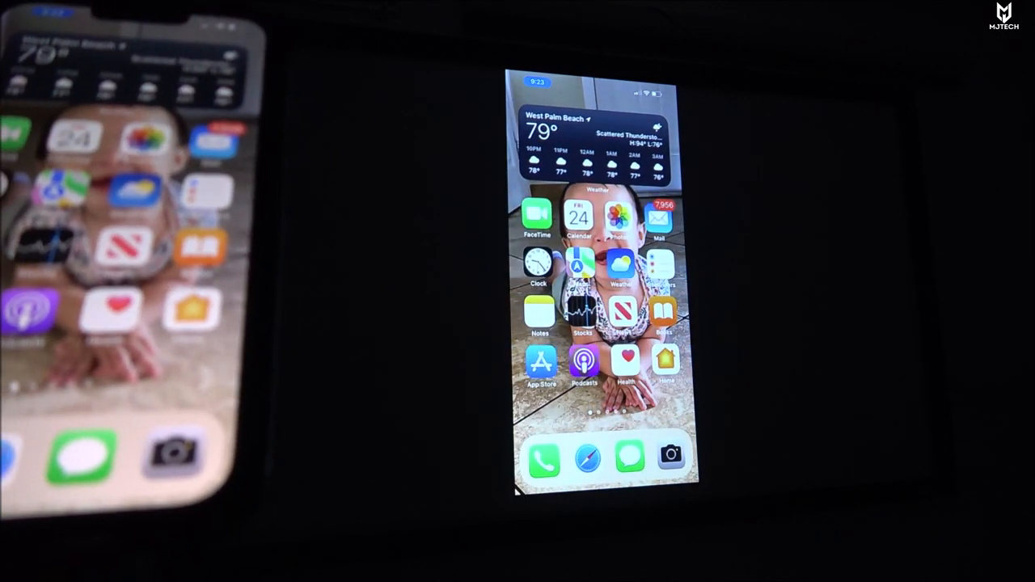
- End mirroring and land back on the home launcher, now showing Mouse Mode
{"action": "scroll", "scroll_direction": "left", "scroll_amount": 3}
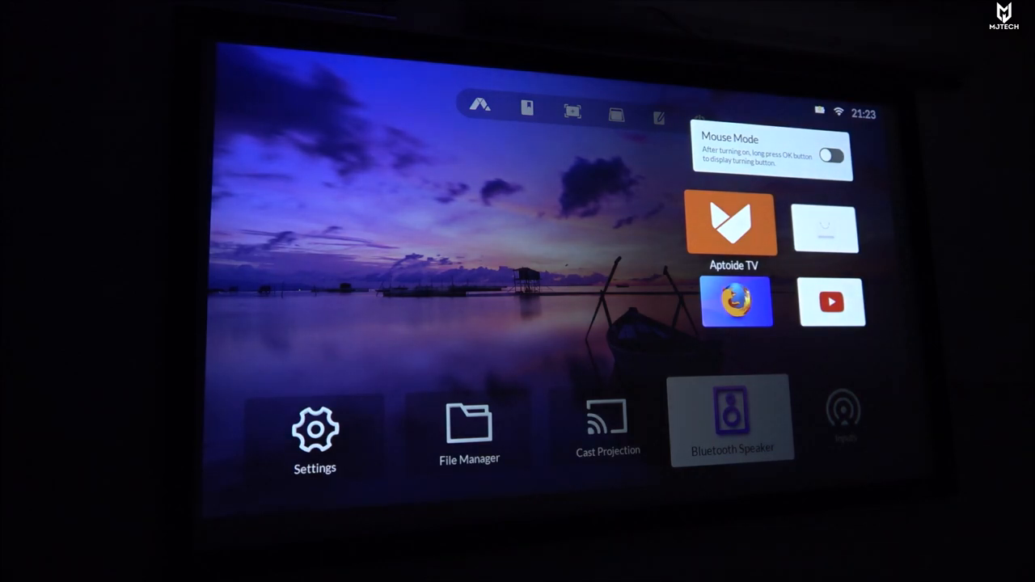
{"action": "left_click", "coordinate": [731, 223]}
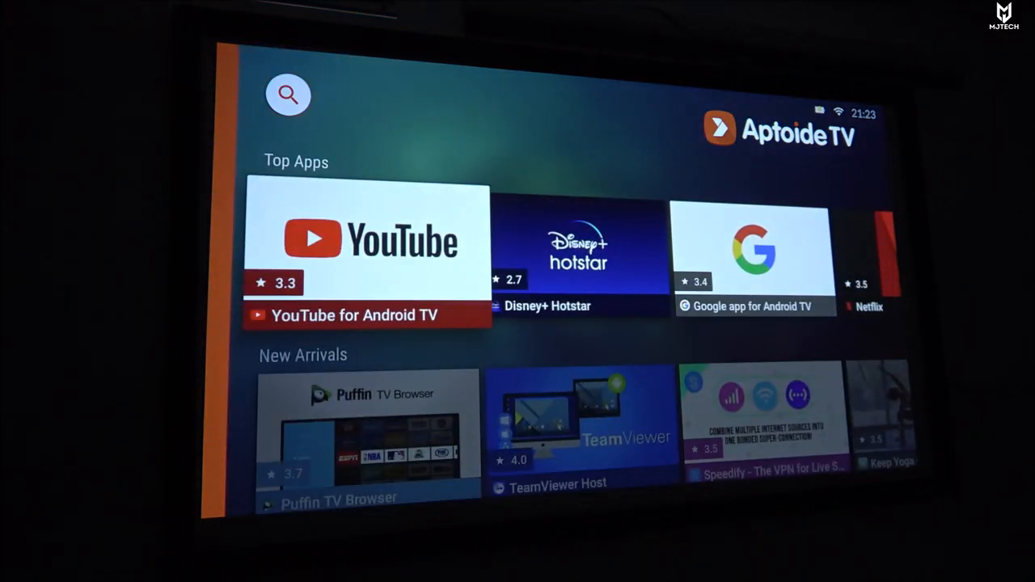
{"action": "scroll", "scroll_direction": "right", "scroll_amount": 3}
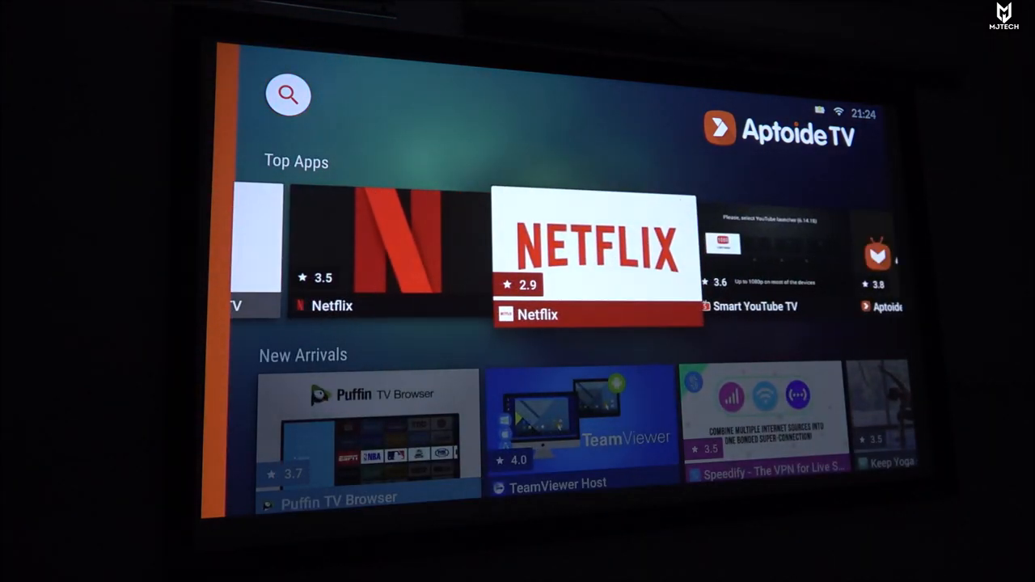
{"action": "scroll", "scroll_direction": "down", "scroll_amount": 3}
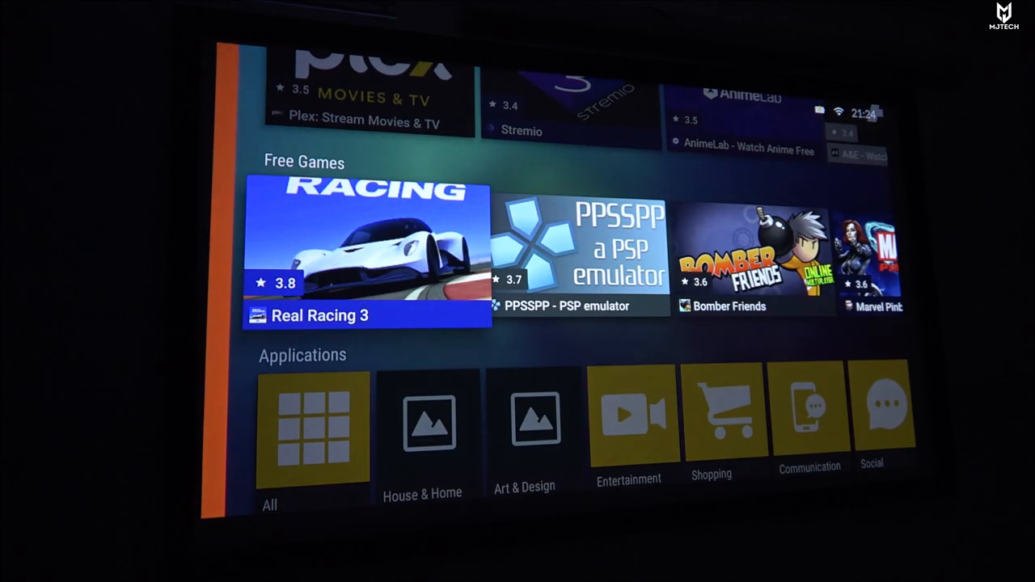
{"action": "scroll", "scroll_direction": "down", "scroll_amount": 3}
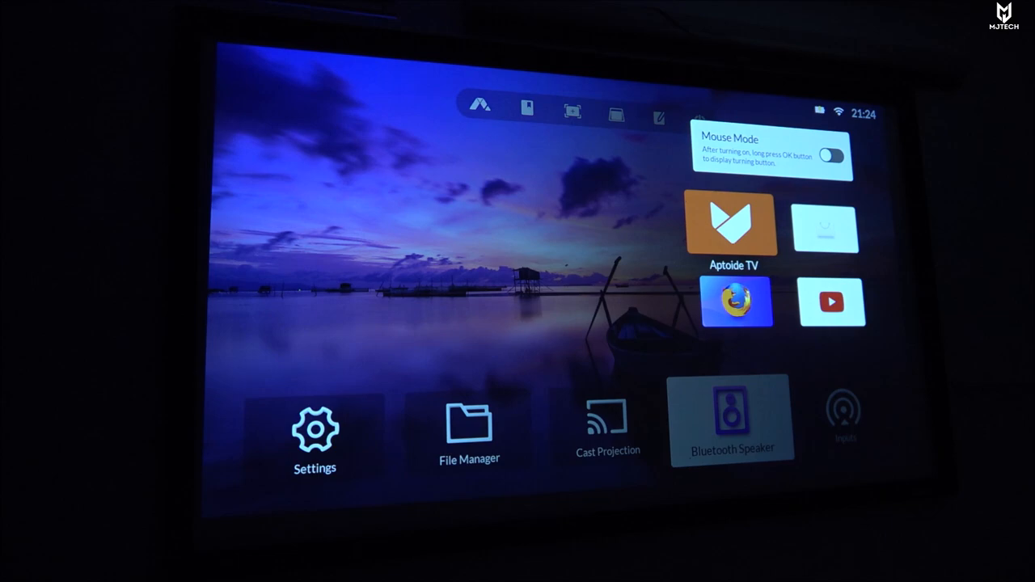
{"action": "mouse_move", "coordinate": [737, 301]}
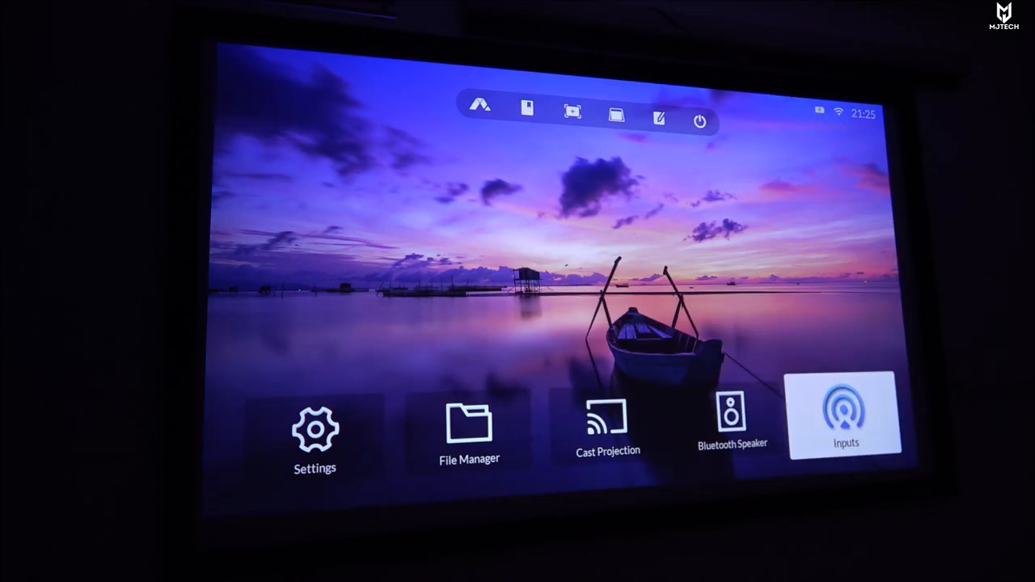
- Choose the HDMI input carrying the Fire TV stick from the Inputs tile
{"action": "left_click", "coordinate": [844, 413]}
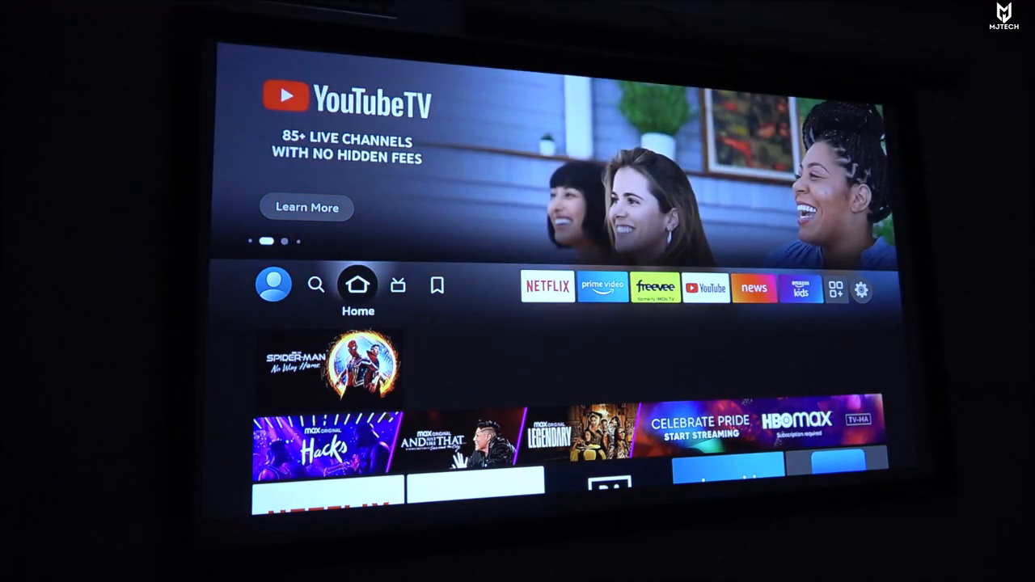
- Preview Netflix on the Fire TV home row, then return to the Aptoide TV catalogue
{"action": "left_click", "coordinate": [436, 284]}
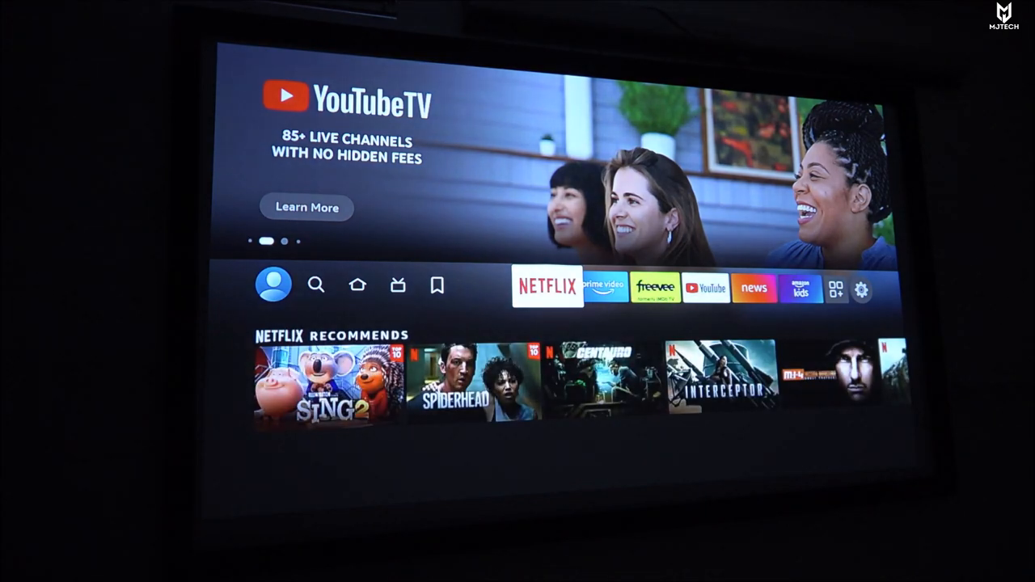
{"action": "scroll", "scroll_direction": "right", "scroll_amount": 3}
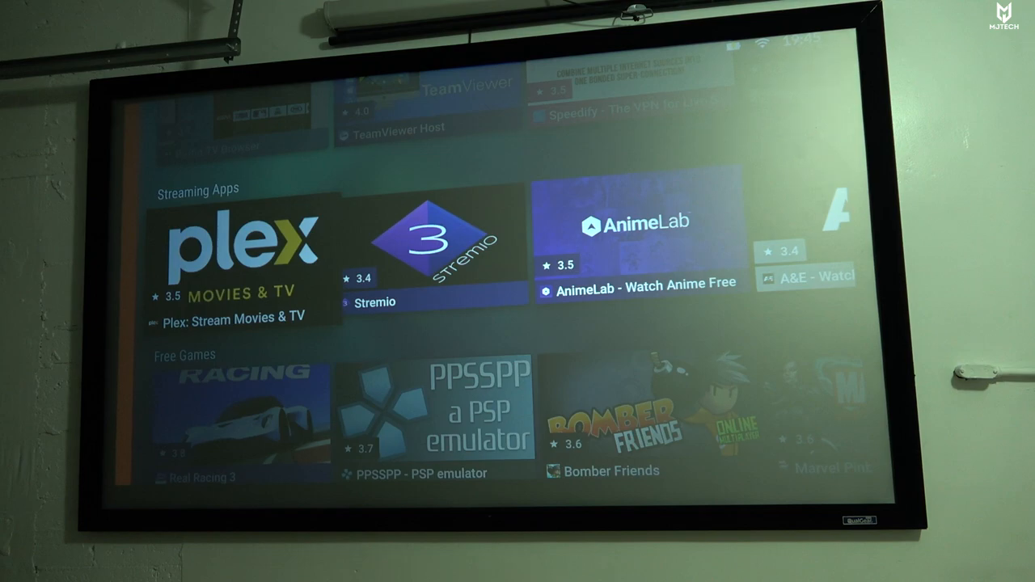
- Launch YouTube from Installed apps and search for 'top gun trailer'
{"action": "scroll", "scroll_direction": "down", "scroll_amount": 3}
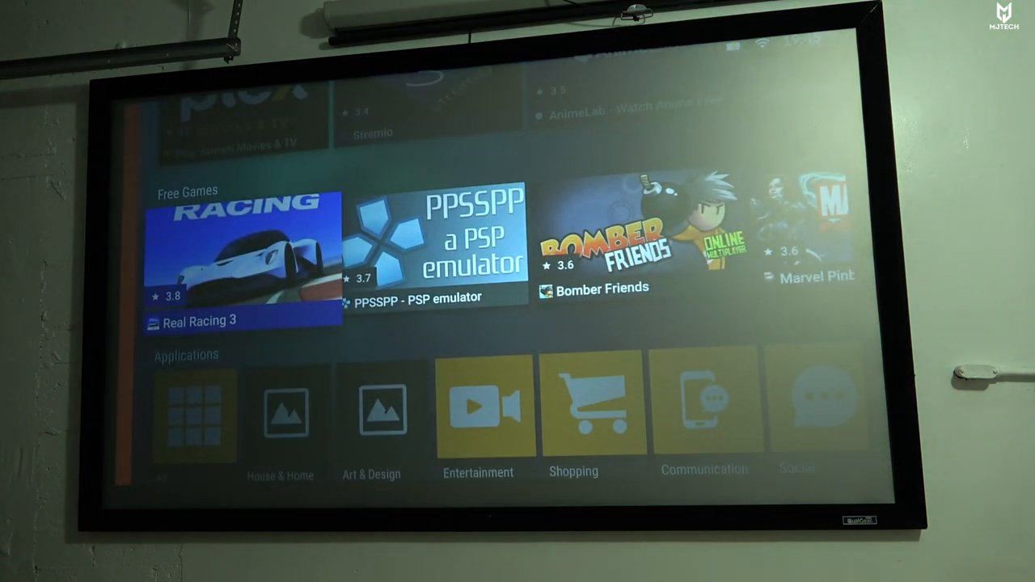
{"action": "scroll", "scroll_direction": "down", "scroll_amount": 3}
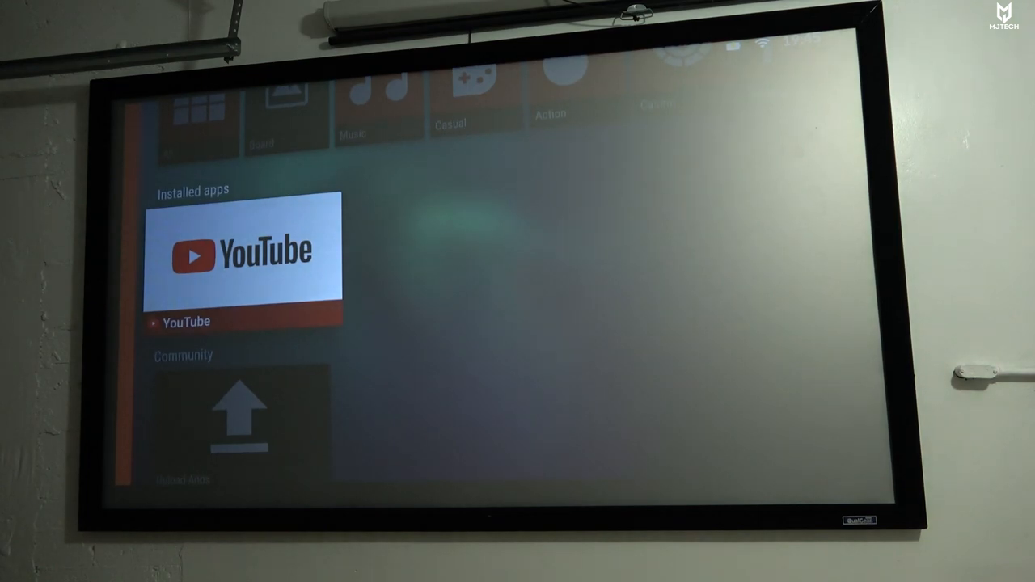
{"action": "left_click", "coordinate": [243, 255]}
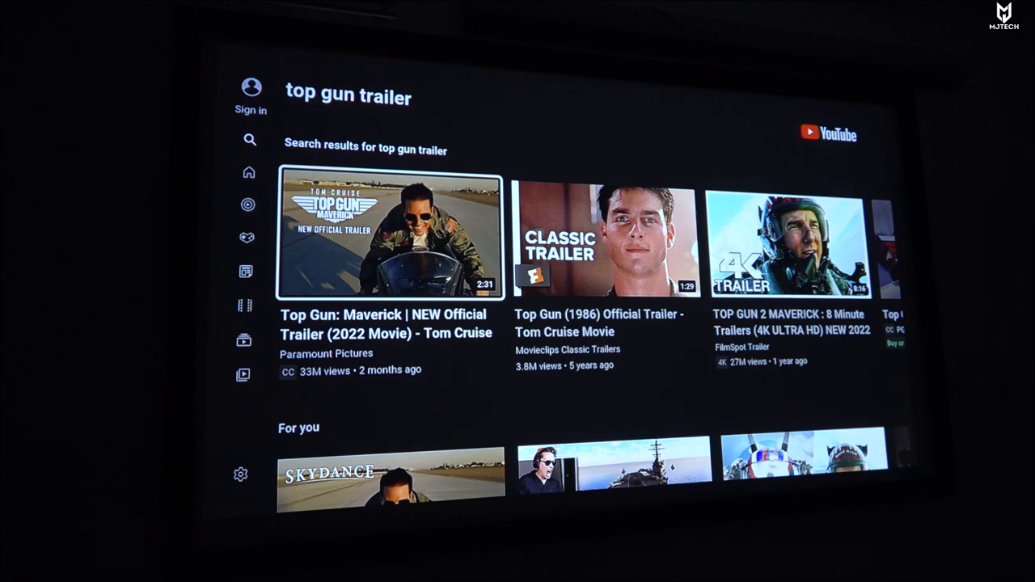
- Play the first result, Top Gun: Maverick | NEW Official Trailer
{"action": "left_click", "coordinate": [390, 236]}
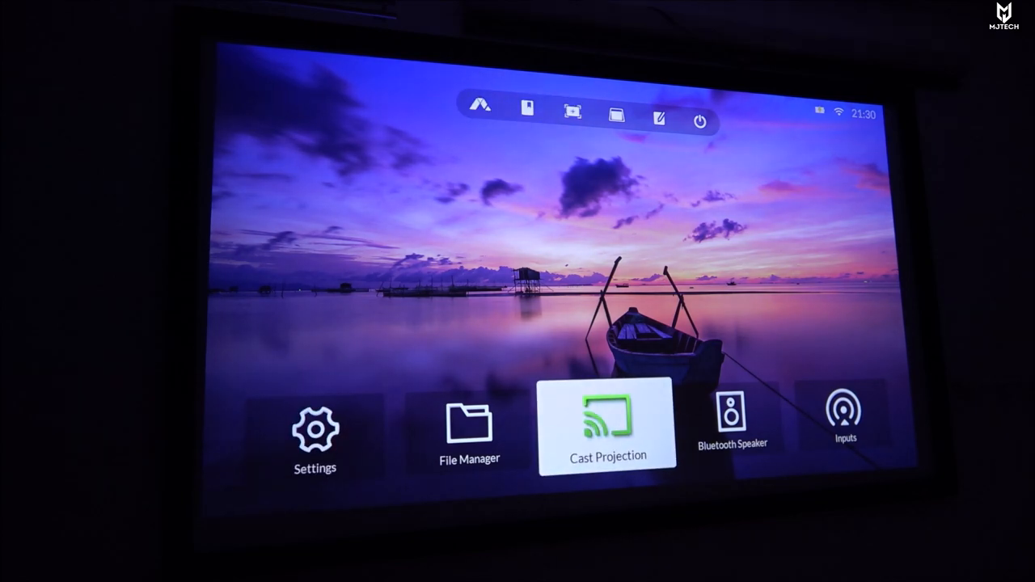
{"action": "left_click", "coordinate": [314, 428]}
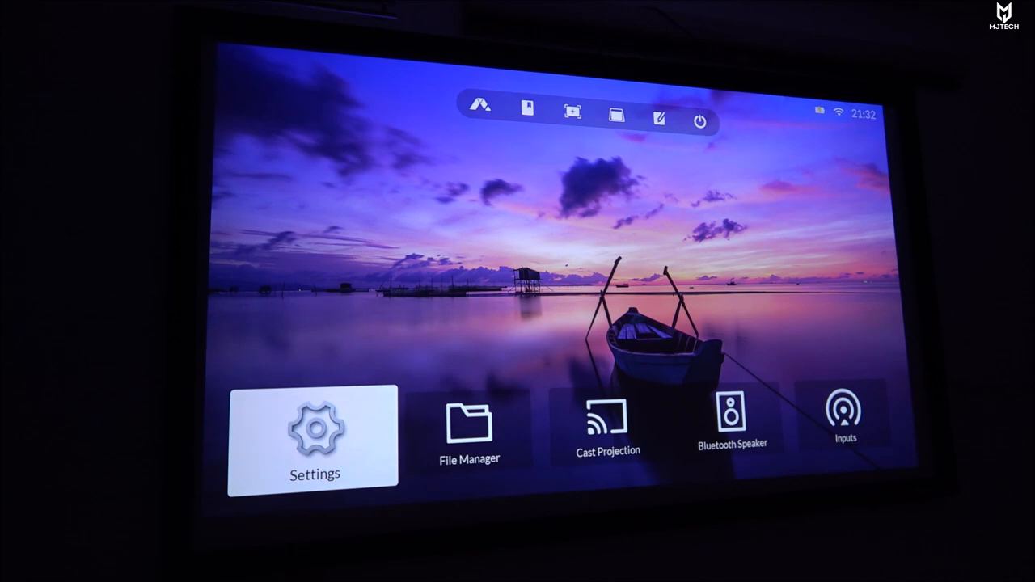
{"action": "left_click", "coordinate": [467, 429]}
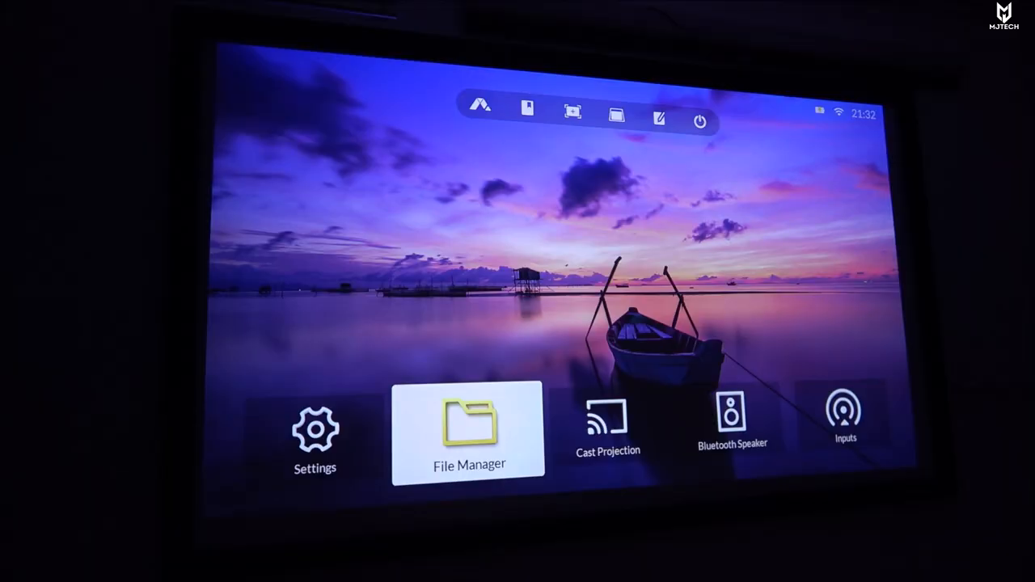